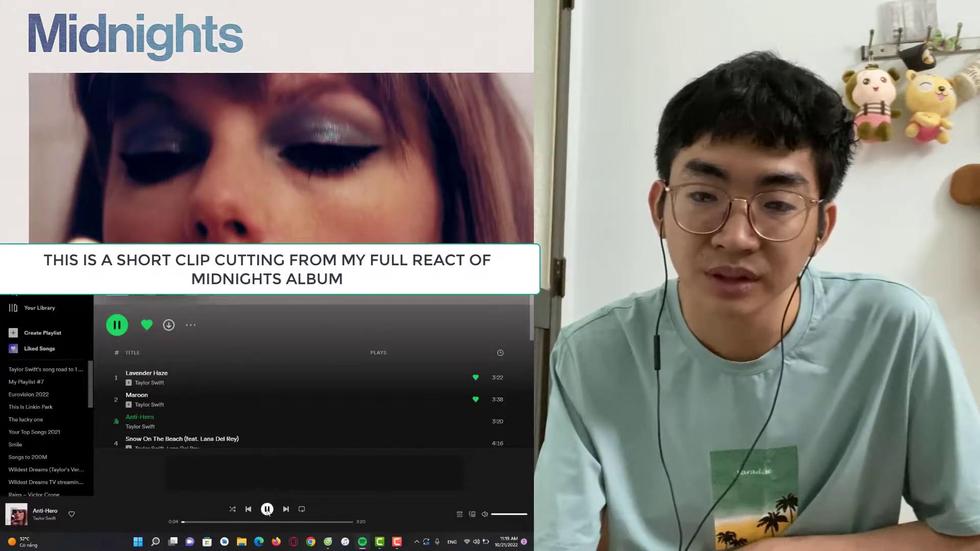
Step: Restart Anti-Hero from Midnights from the beginning and like the track
left_click(266, 509)
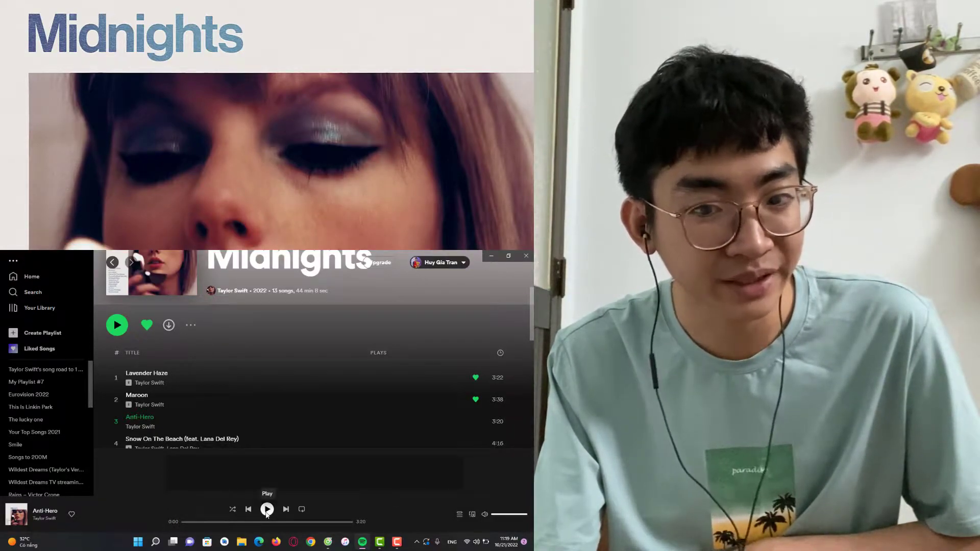
left_click(475, 421)
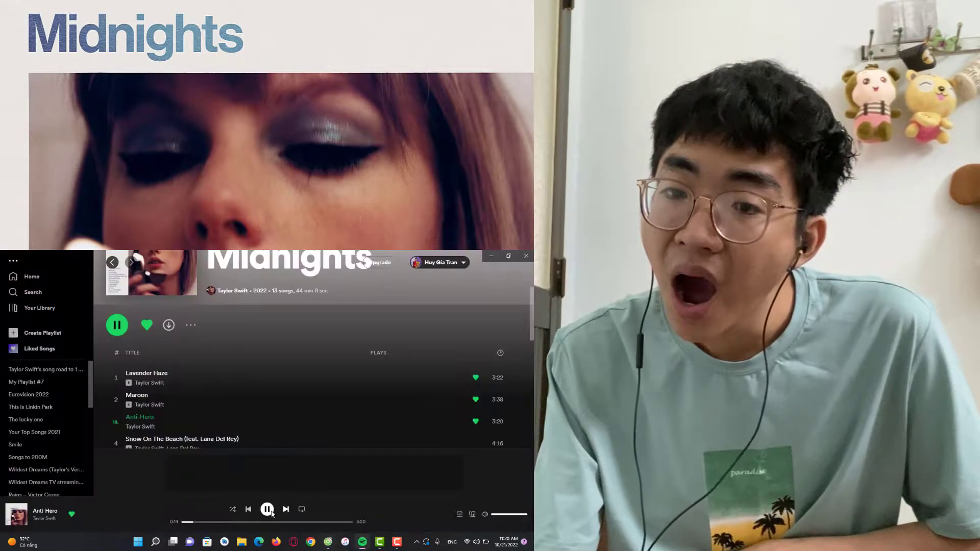
left_click(266, 509)
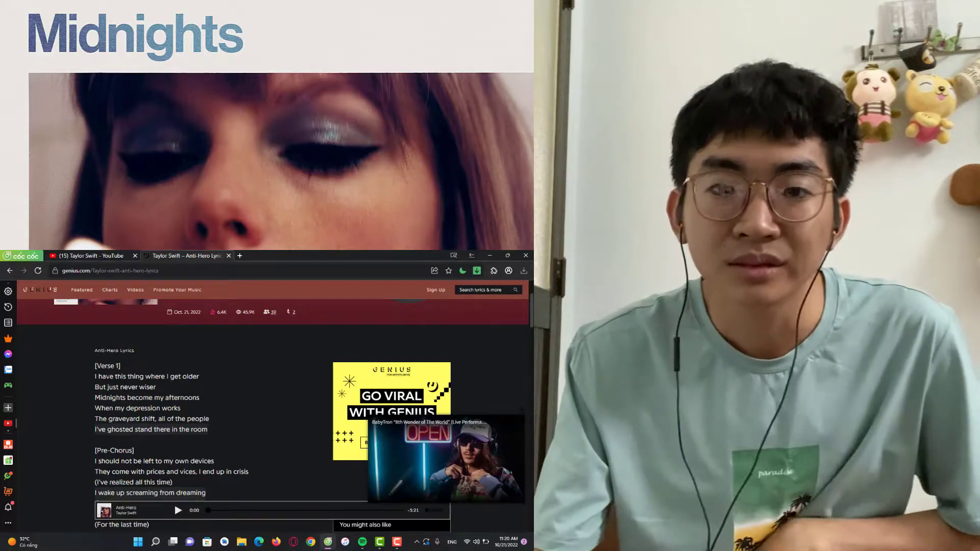
Step: Scroll the Genius Anti-Hero lyrics into verse 2, then bring Spotify forward
scroll("down", 3)
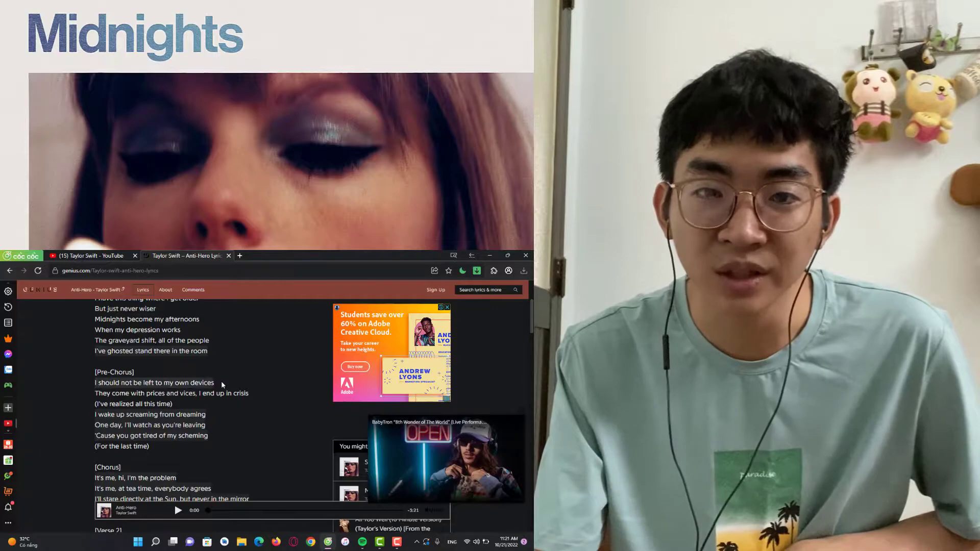
scroll("down", 3)
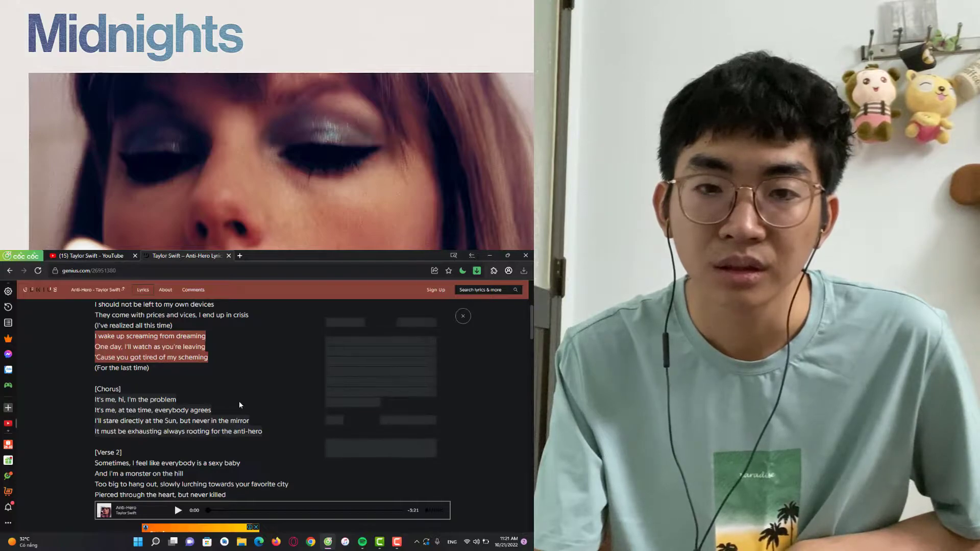
scroll("down", 3)
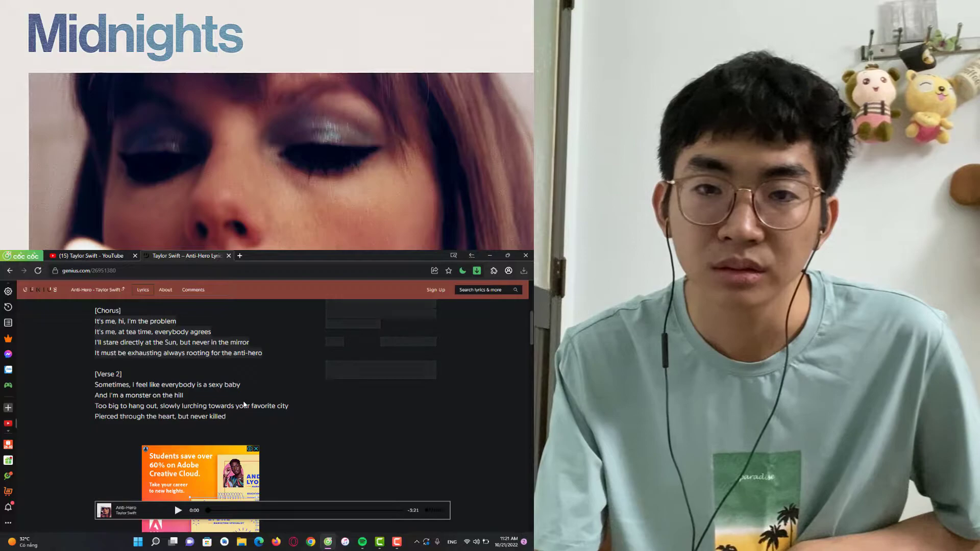
left_click(150, 336)
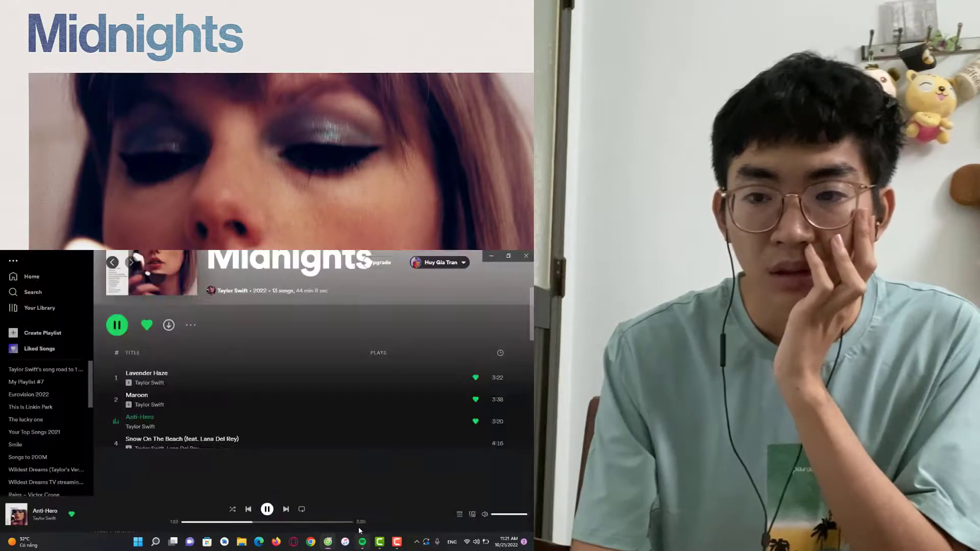
Step: Switch from Spotify back to the Genius Anti-Hero lyrics page
left_click(266, 509)
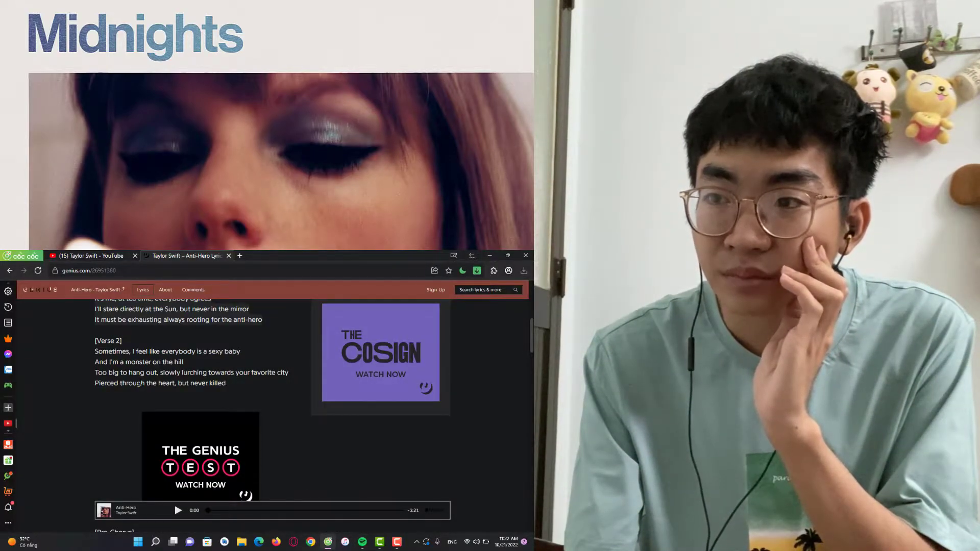
Step: Scroll the Anti-Hero lyrics past the Bridge and Breakdown to the final Chorus
scroll("down", 3)
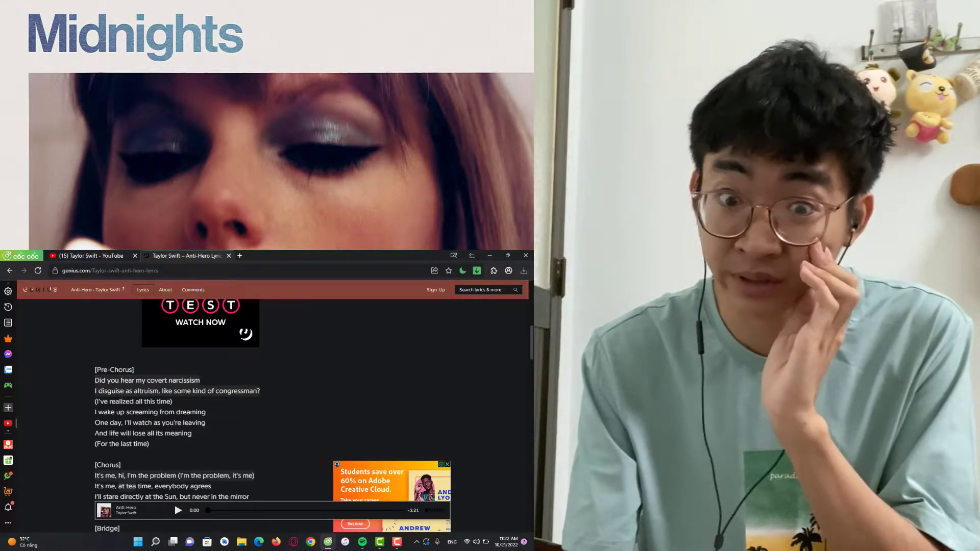
scroll("down", 3)
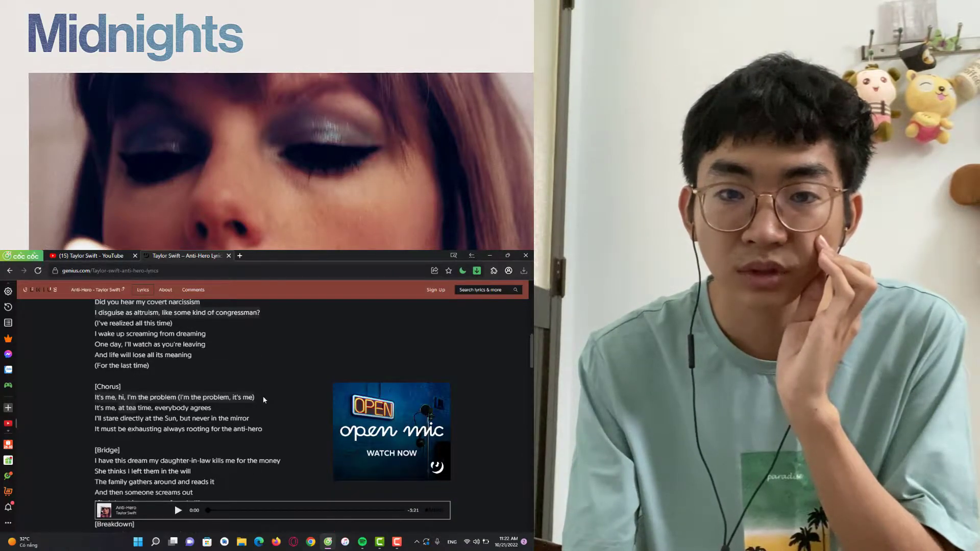
scroll("down", 3)
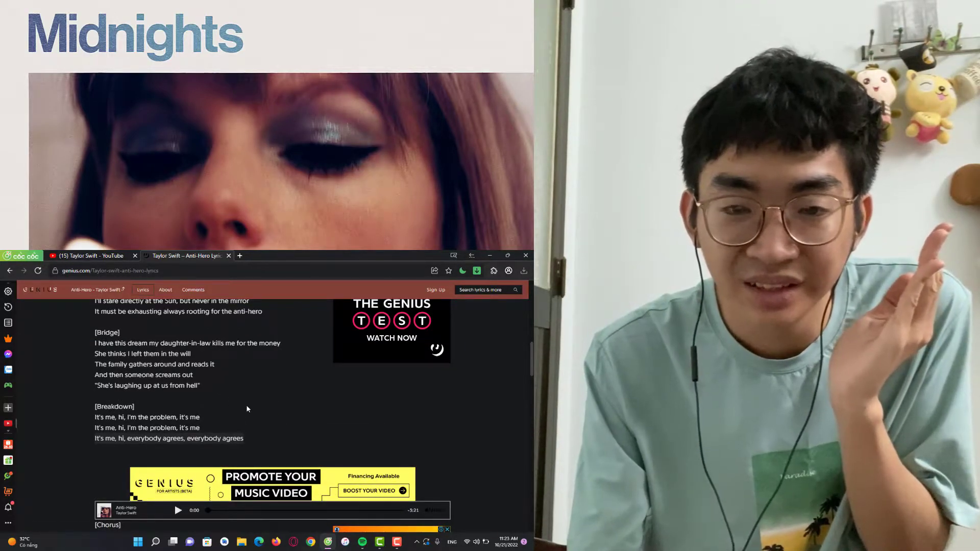
scroll("down", 3)
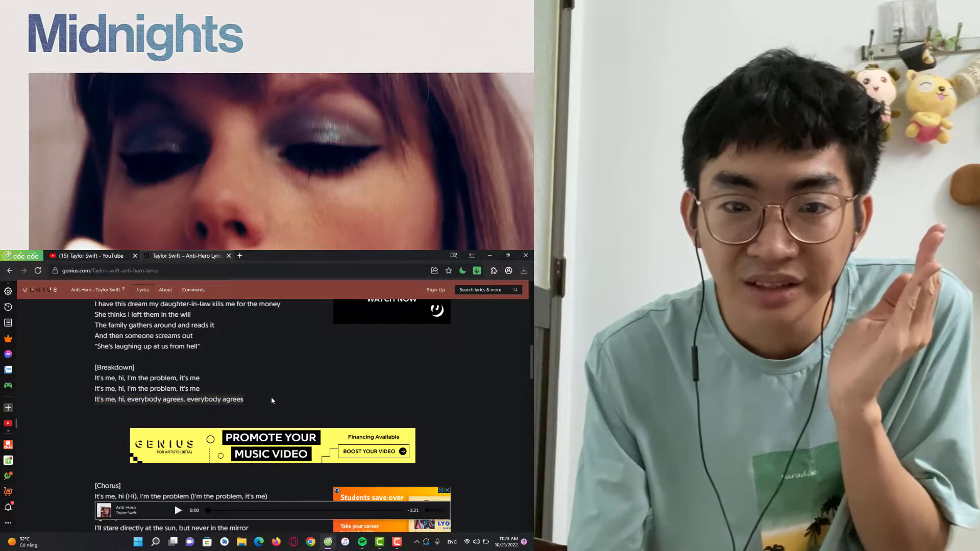
scroll("down", 3)
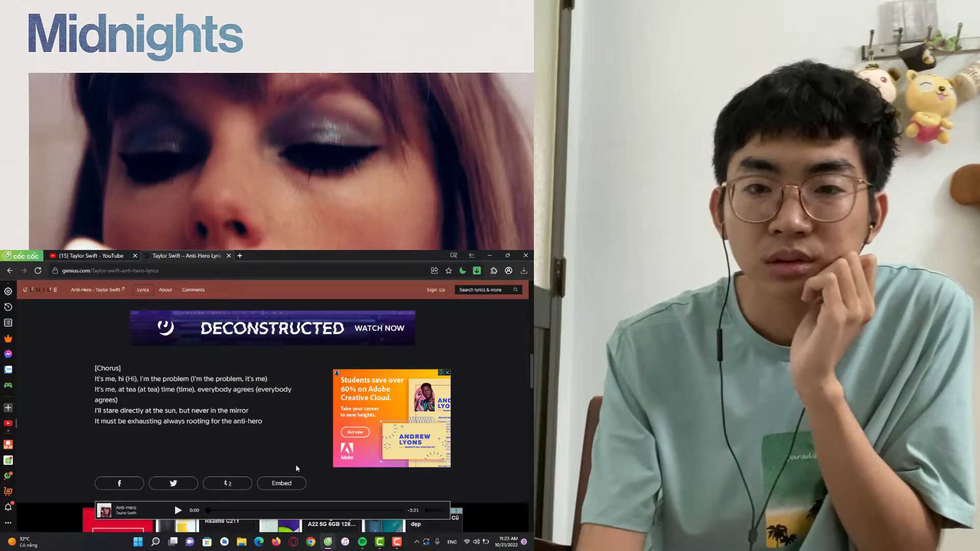
scroll("down", 3)
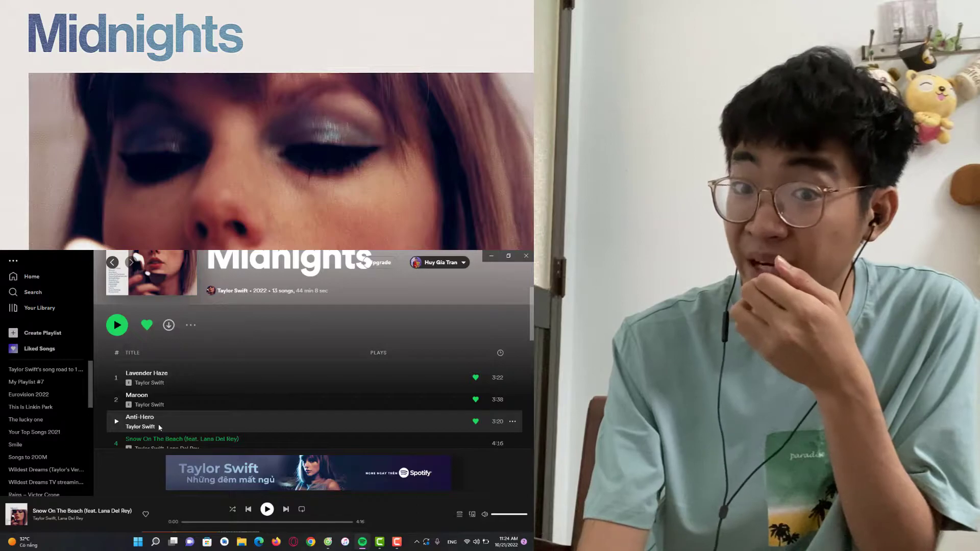
Step: Check the Spotify track list, then return to the Genius lyrics at verse 1
scroll("down", 3)
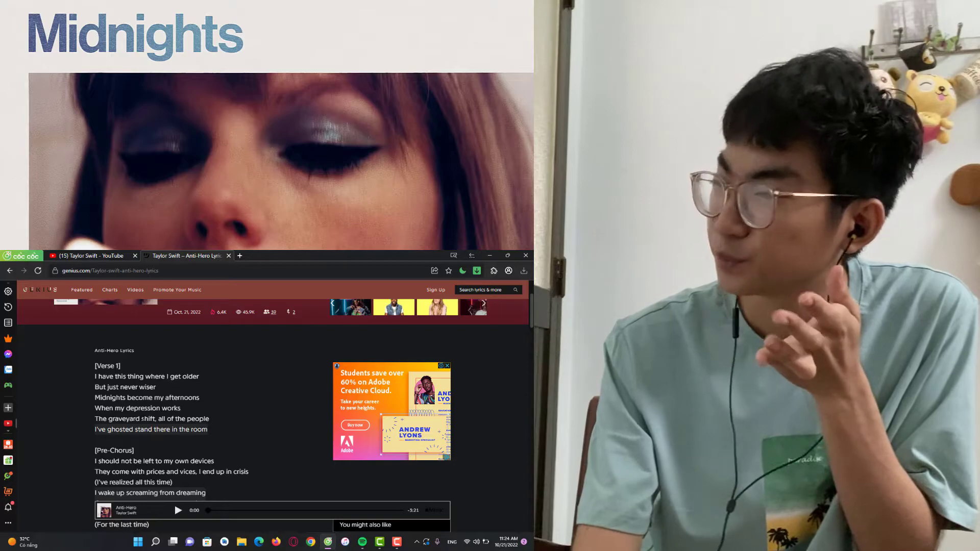
Step: Scroll the Anti-Hero lyrics down to the second Pre-Chorus and Chorus, then back up
scroll("down", 3)
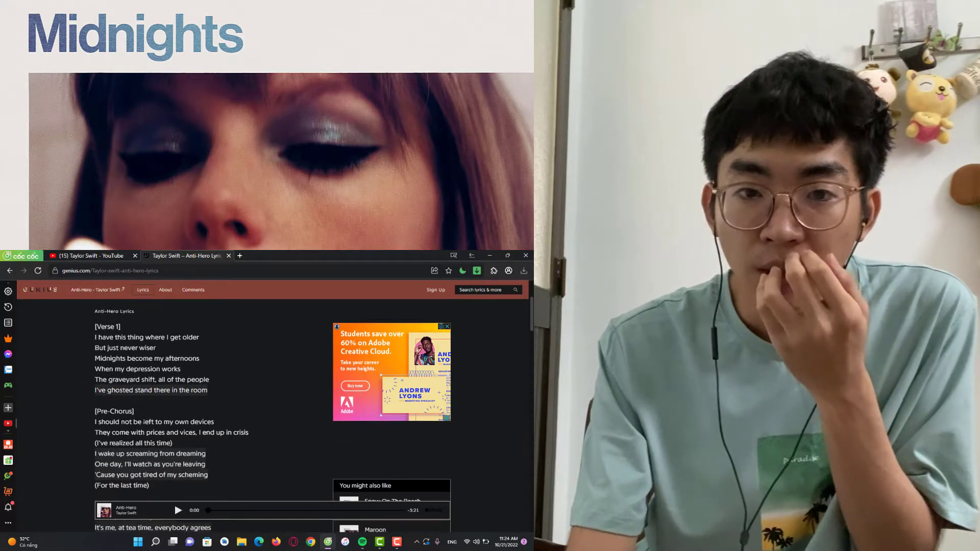
scroll("down", 3)
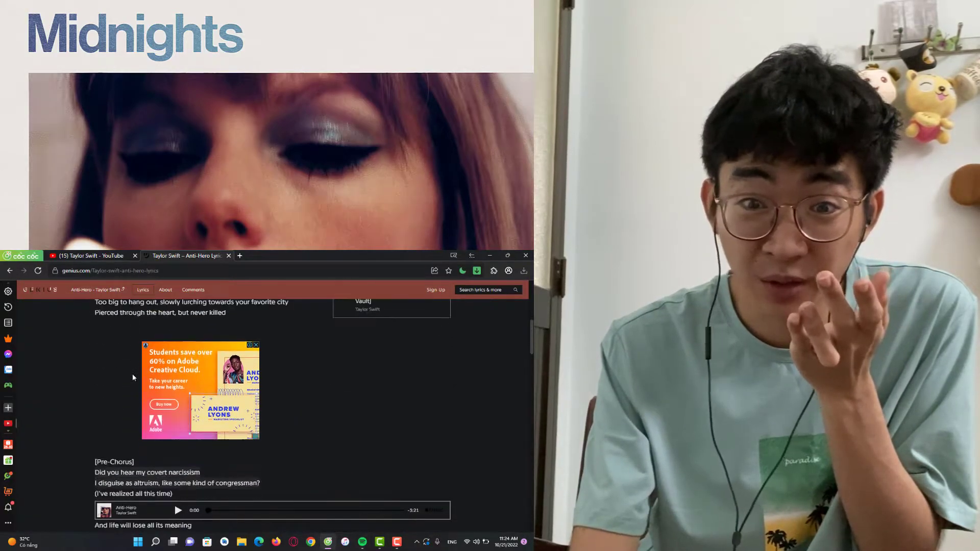
scroll("down", 3)
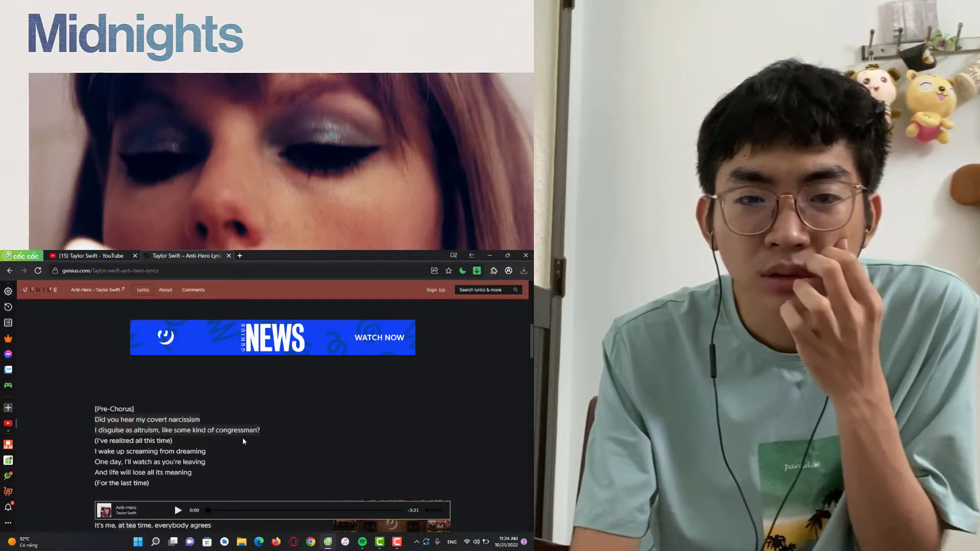
scroll("down", 3)
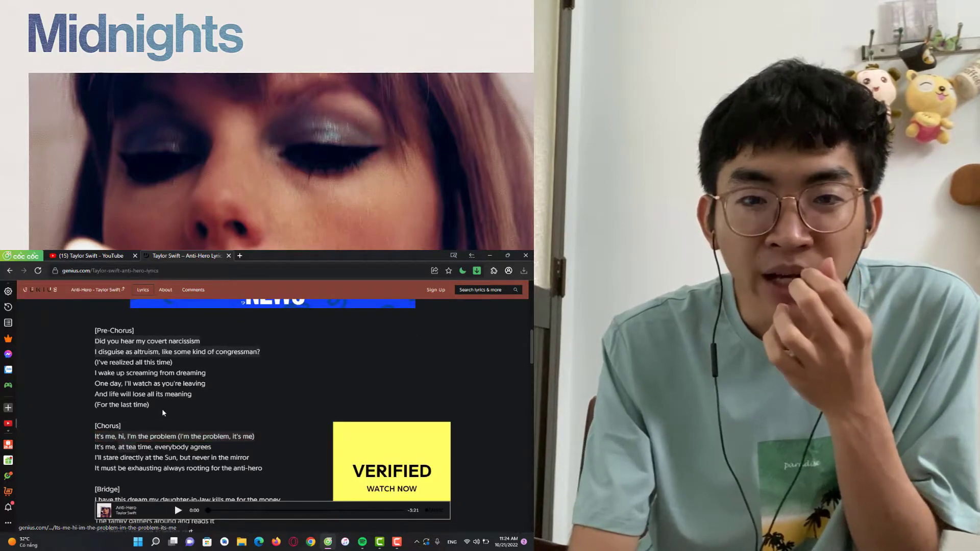
scroll("down", 3)
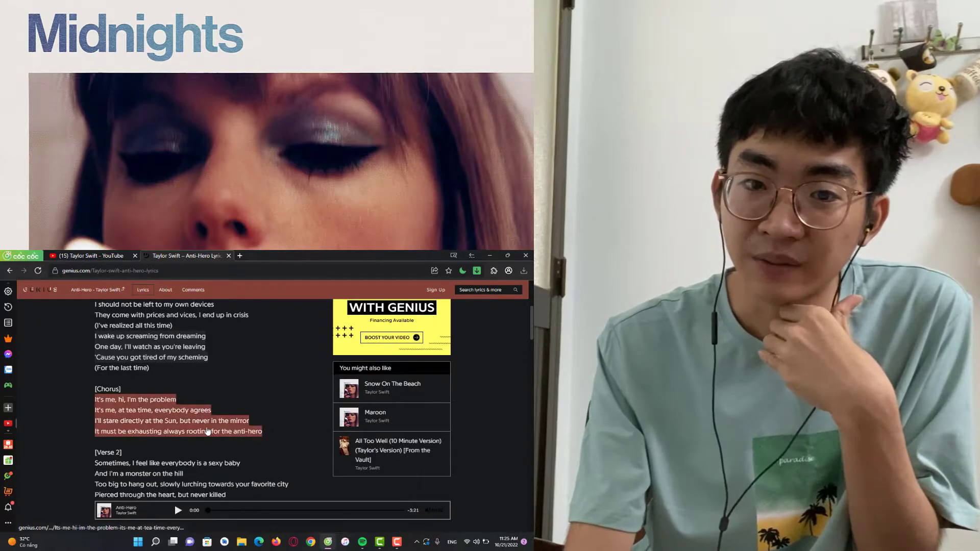
scroll("up", 3)
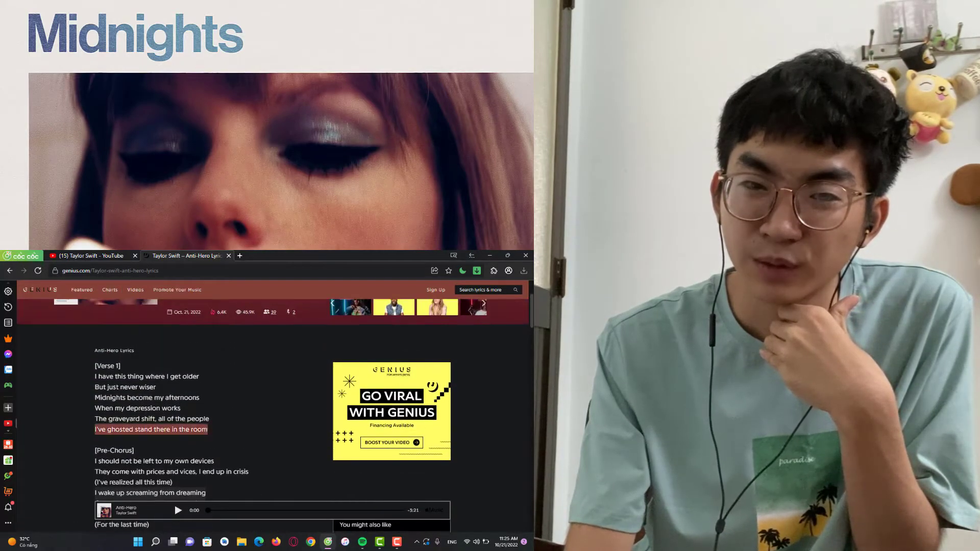
Step: Scroll the Anti-Hero lyrics through verse 2 to the Bridge, then play Snow On The Beach
scroll("down", 3)
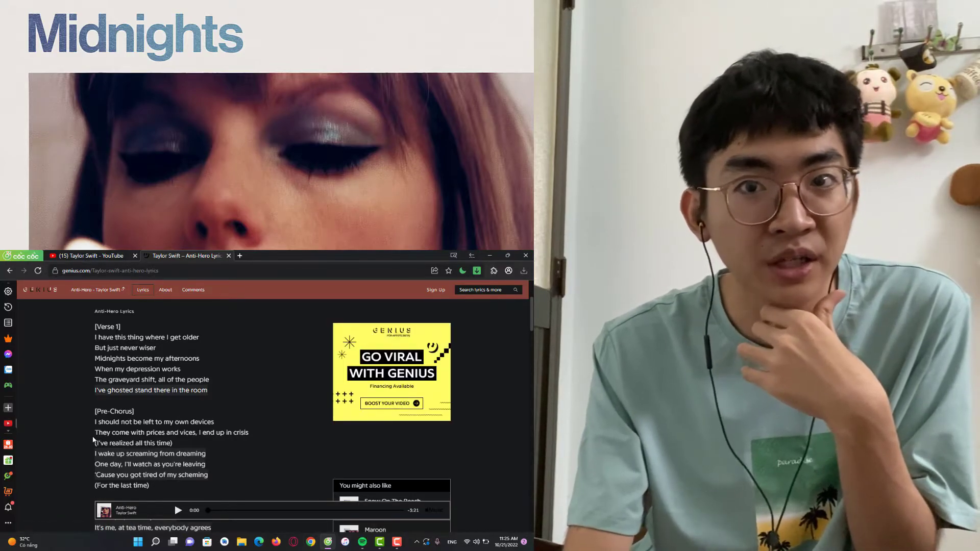
scroll("down", 3)
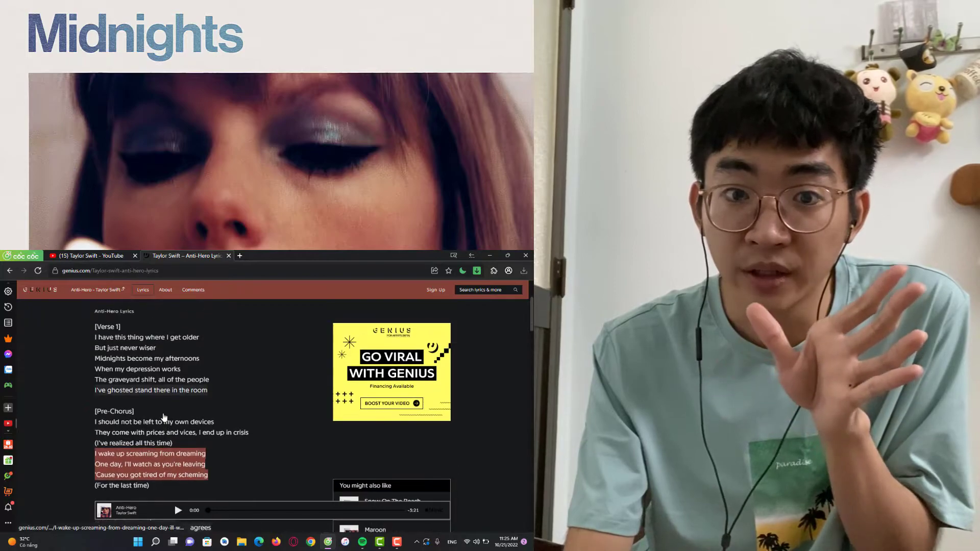
scroll("down", 3)
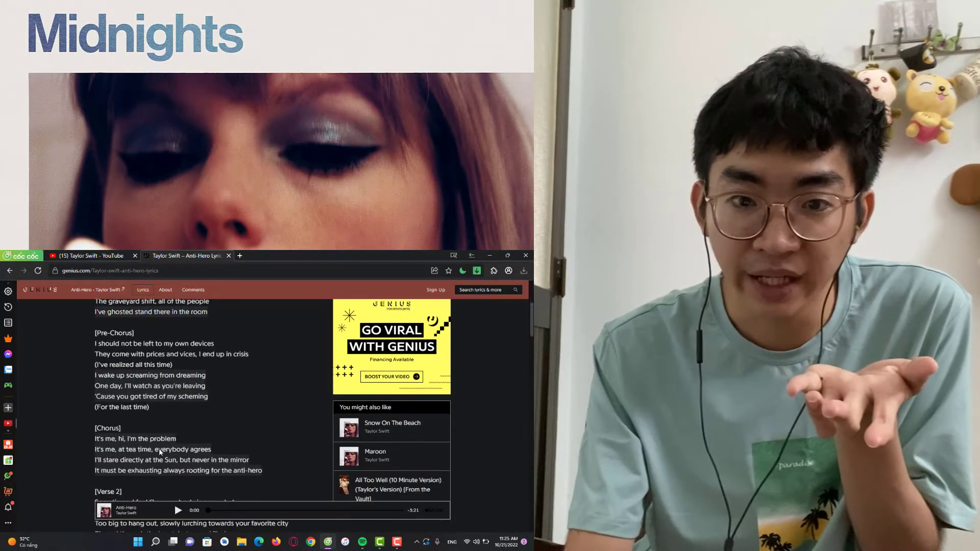
scroll("down", 3)
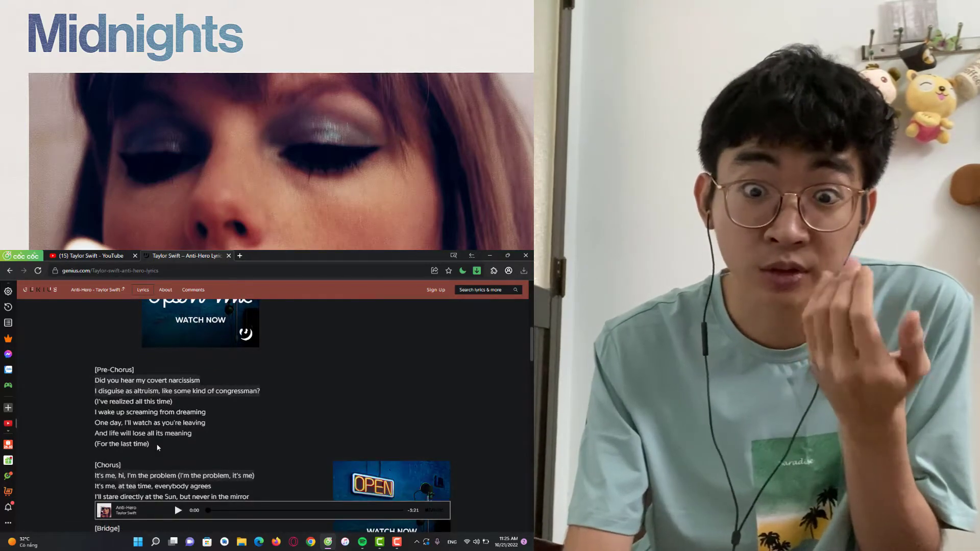
scroll("down", 3)
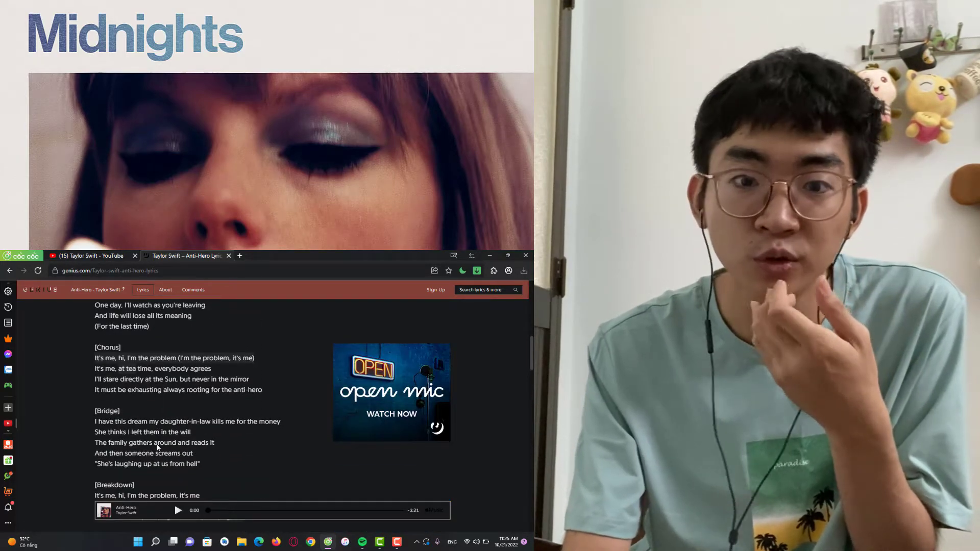
scroll("down", 3)
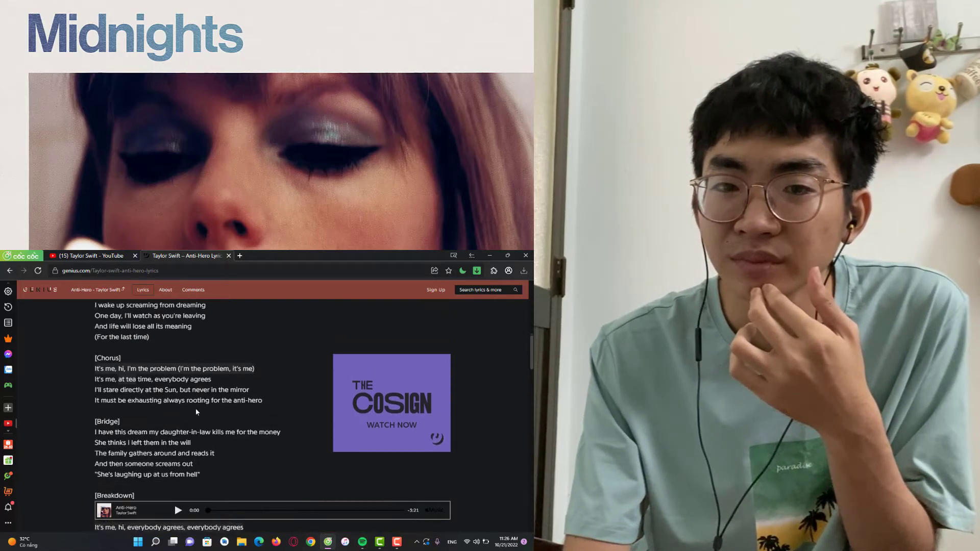
scroll("up", 3)
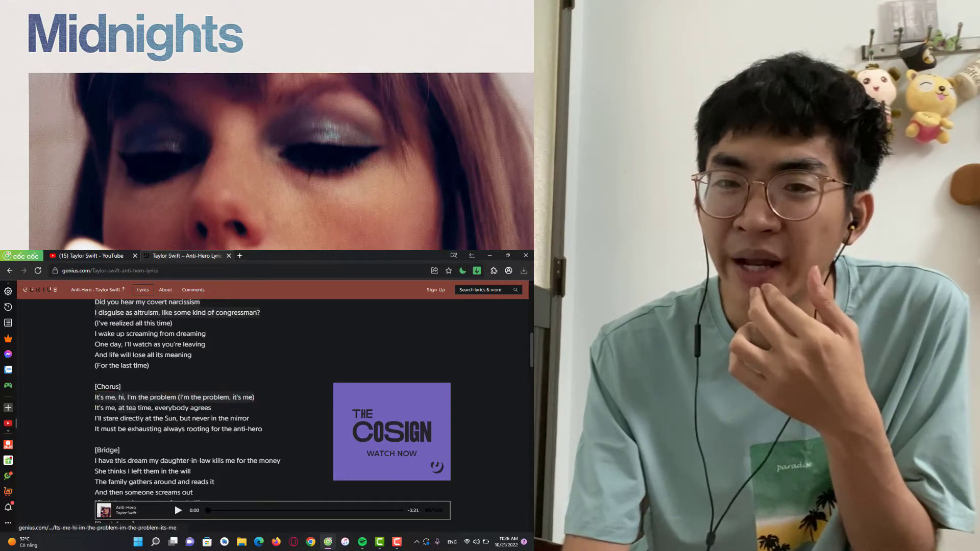
scroll("down", 3)
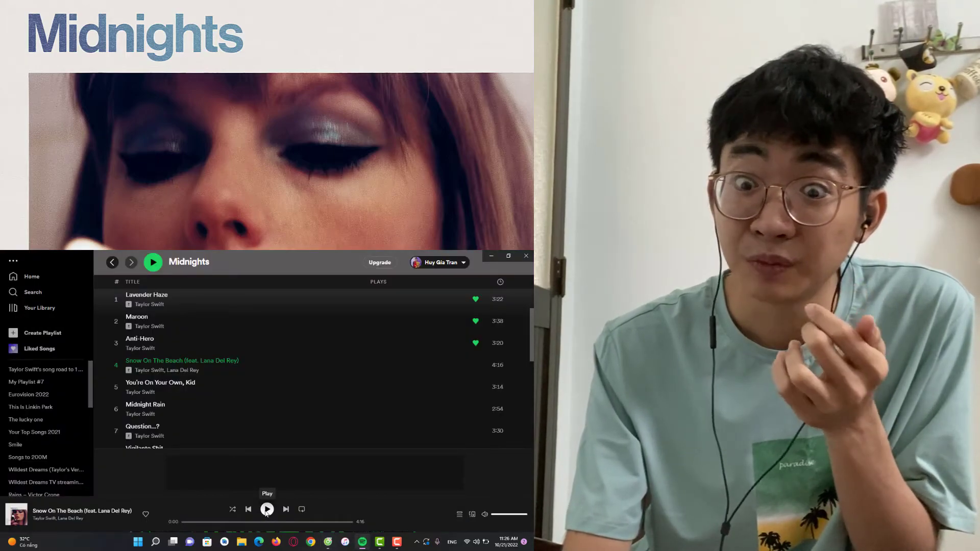
left_click(267, 509)
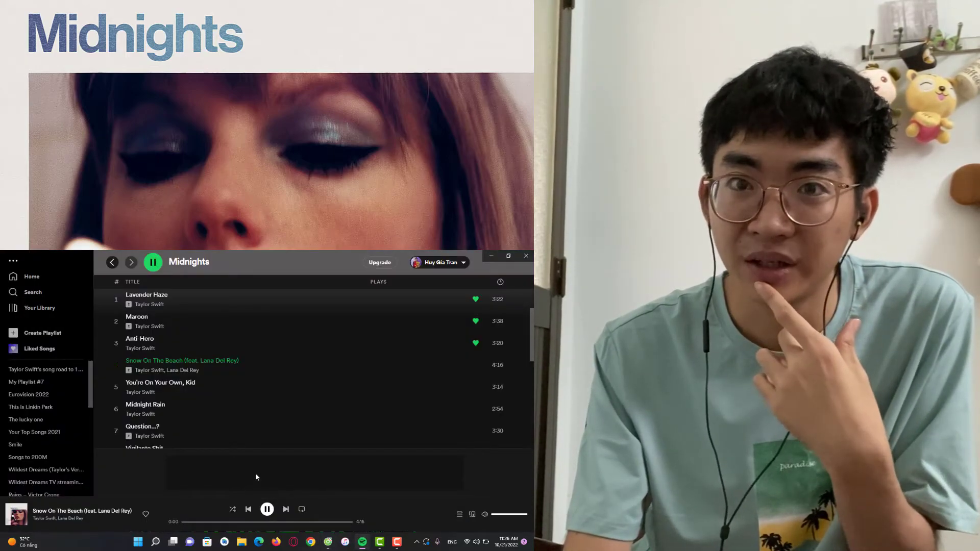